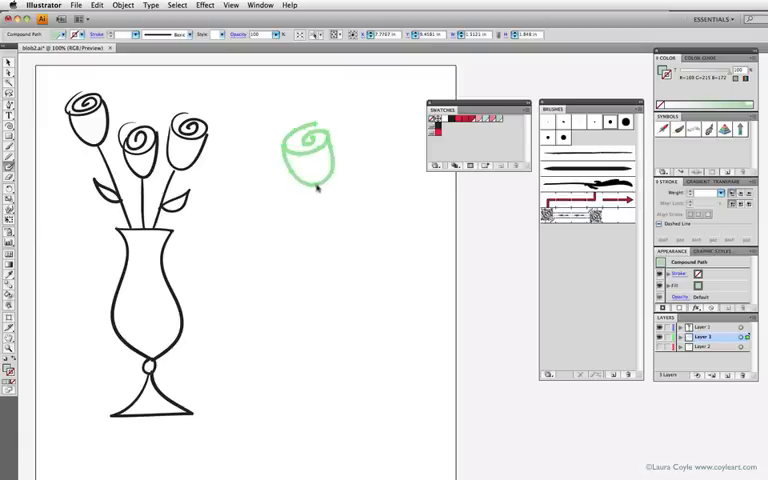
Paint a green stem with leaves and thorns below the rose head using the Blob Brush
drag(312, 184, 336, 400)
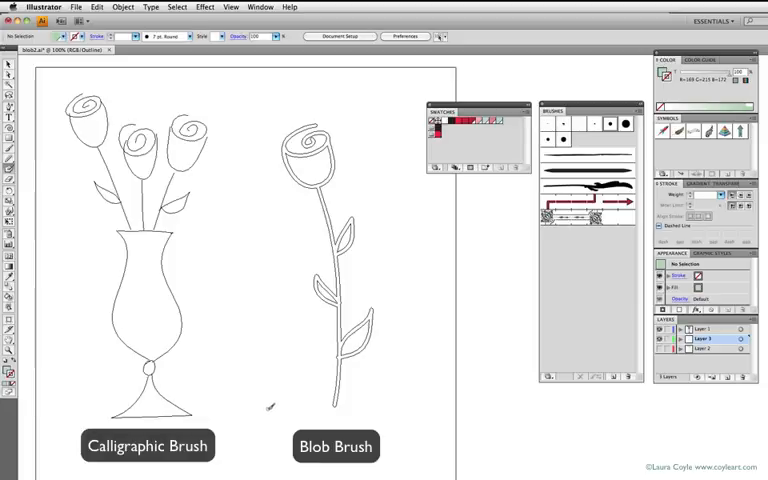
mouse_move(268, 410)
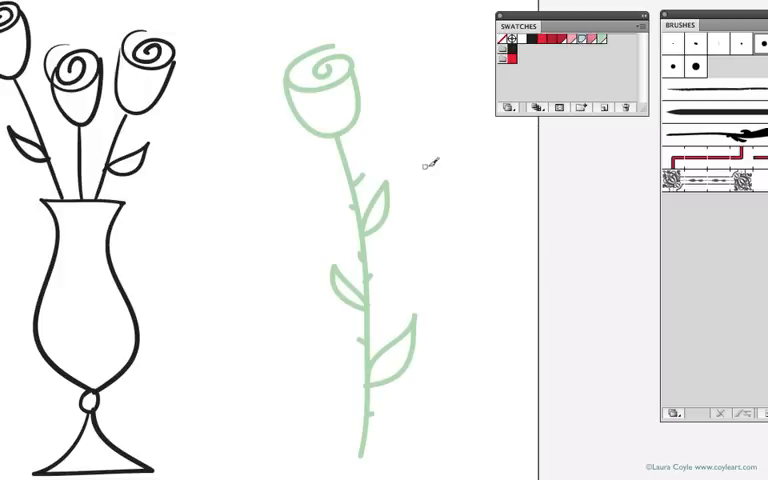
Paint a thick wavy teal Blob Brush stroke between the vase and the green rose
drag(436, 156, 370, 420)
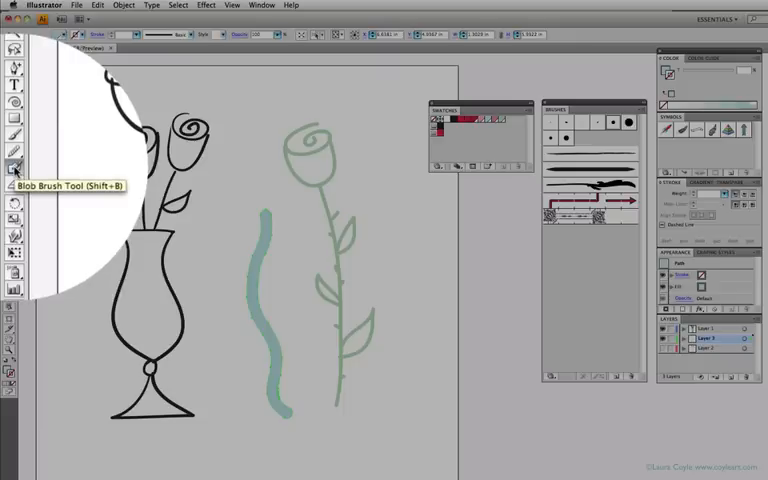
Open the tool settings from the toolbar beside the artwork
double_click(14, 168)
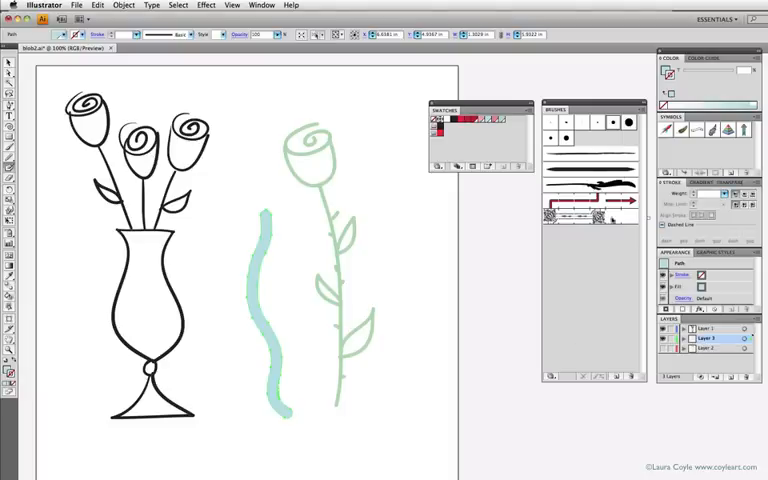
mouse_move(610, 126)
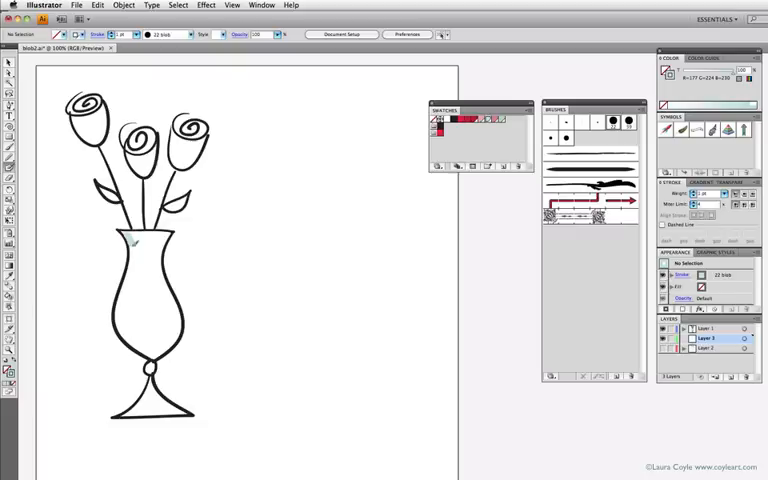
Fill the roses pink, leaves green and vase light blue with Live Paint
drag(136, 240, 140, 344)
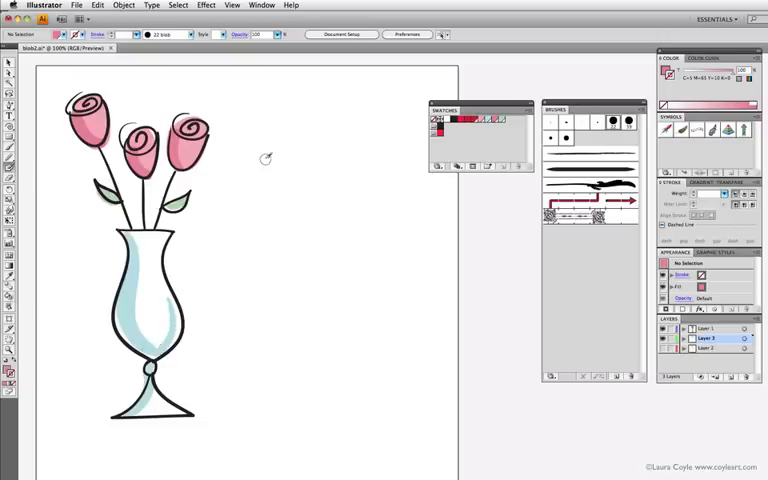
drag(270, 144, 324, 424)
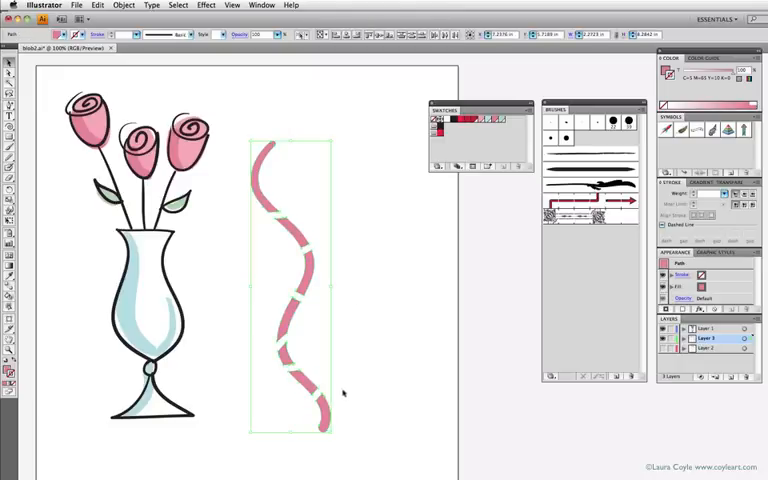
key(Delete)
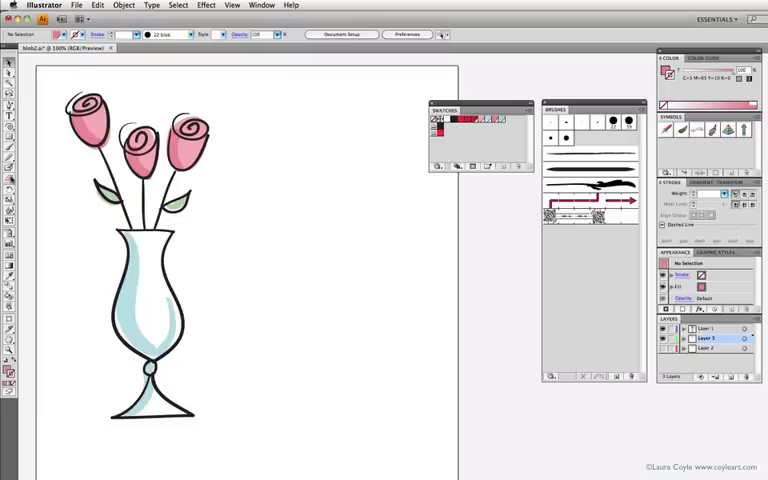
Adjust the eraser tip diameter in Eraser Tool Options and confirm
double_click(8, 176)
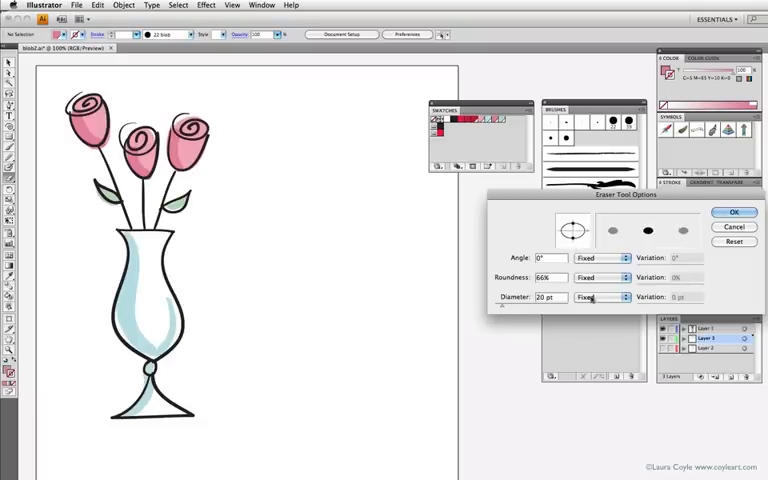
click(622, 296)
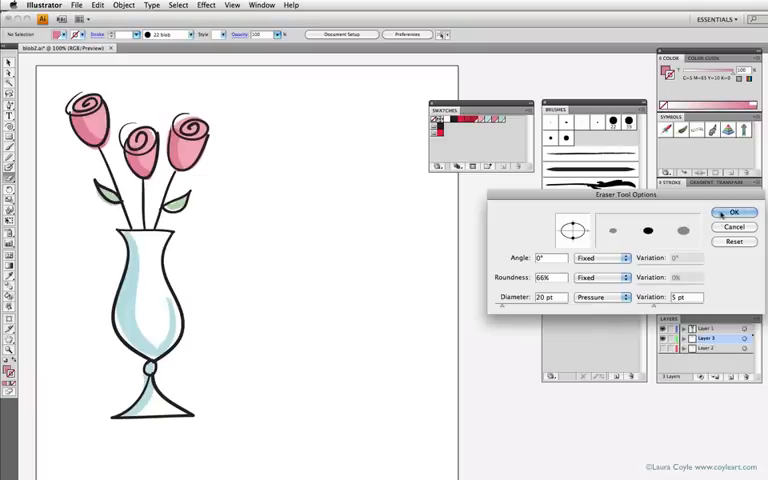
click(734, 212)
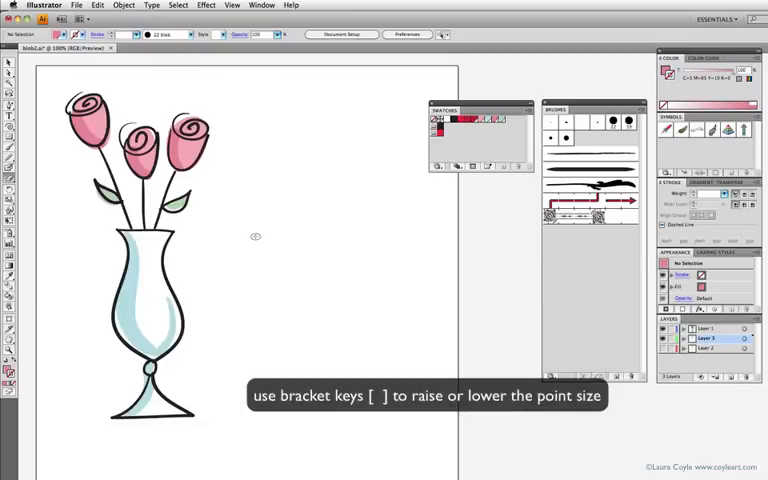
mouse_move(256, 236)
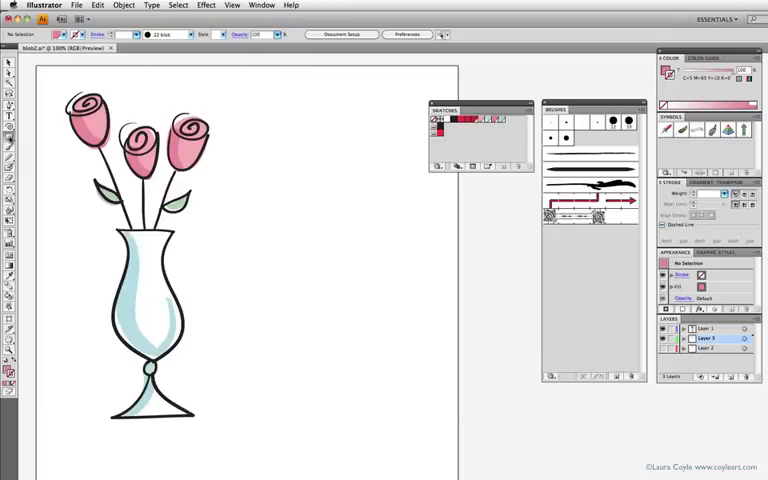
drag(242, 116, 348, 348)
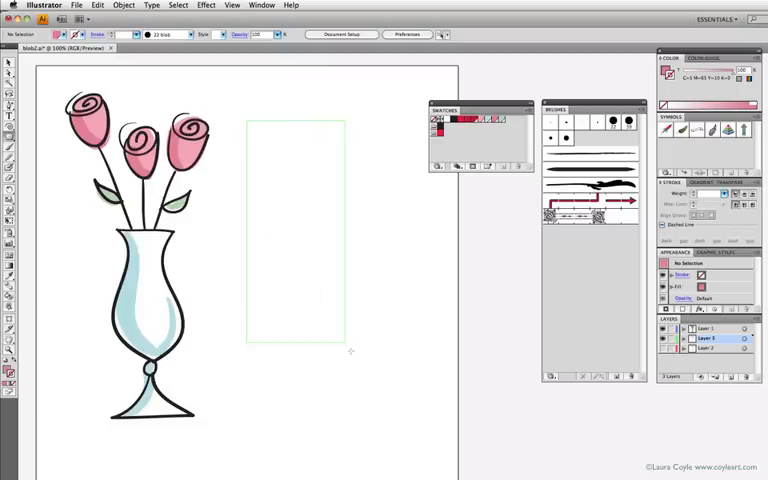